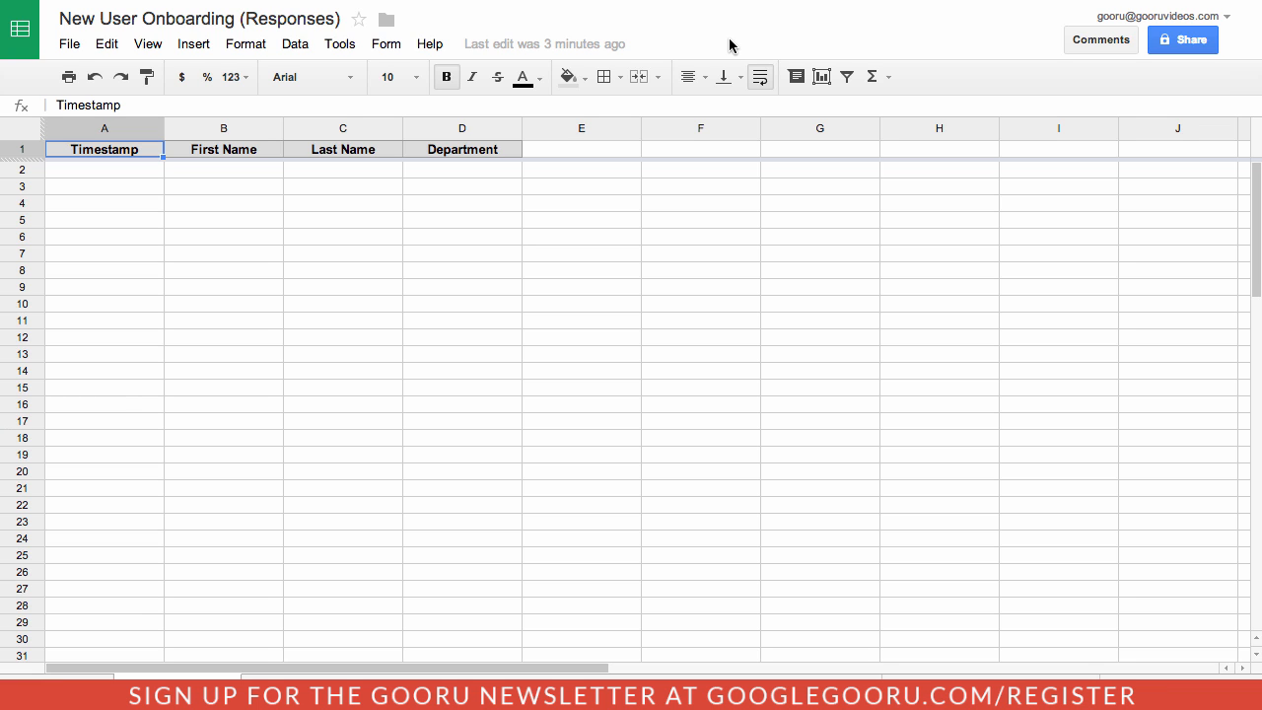
- Open Notification rules from the Tools menu for the New User Onboarding responses sheet
click(339, 44)
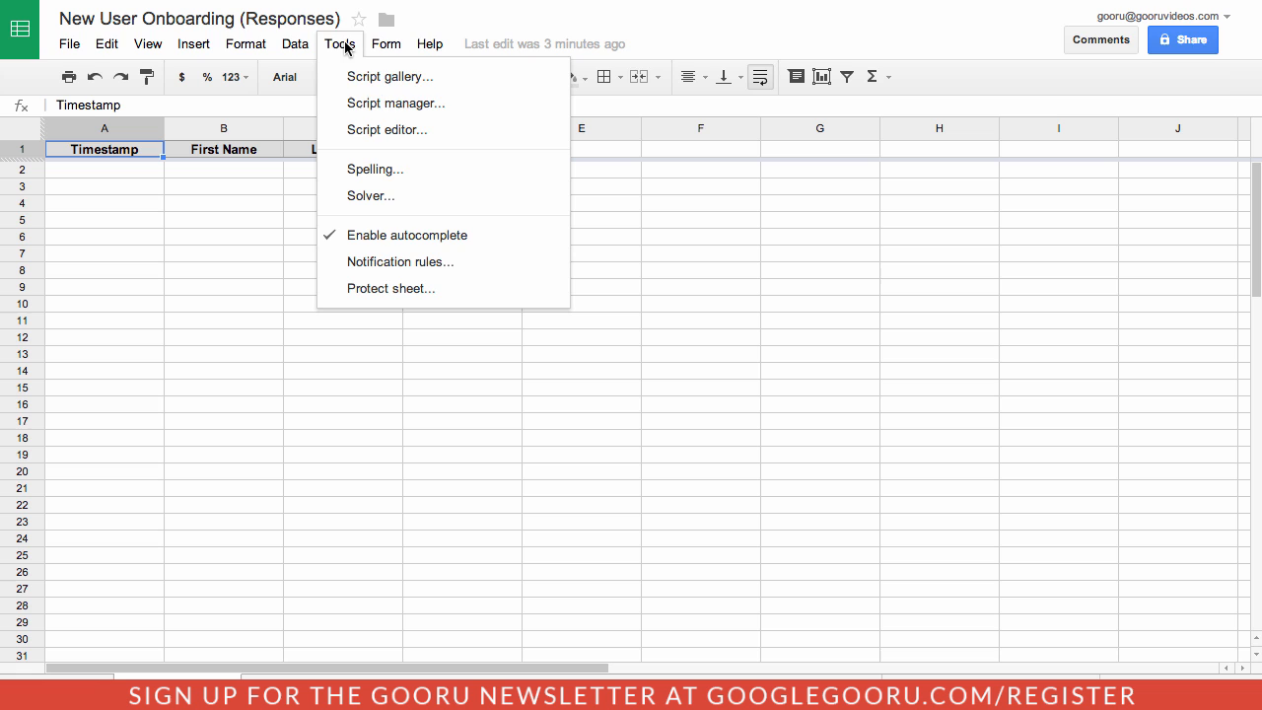
click(399, 261)
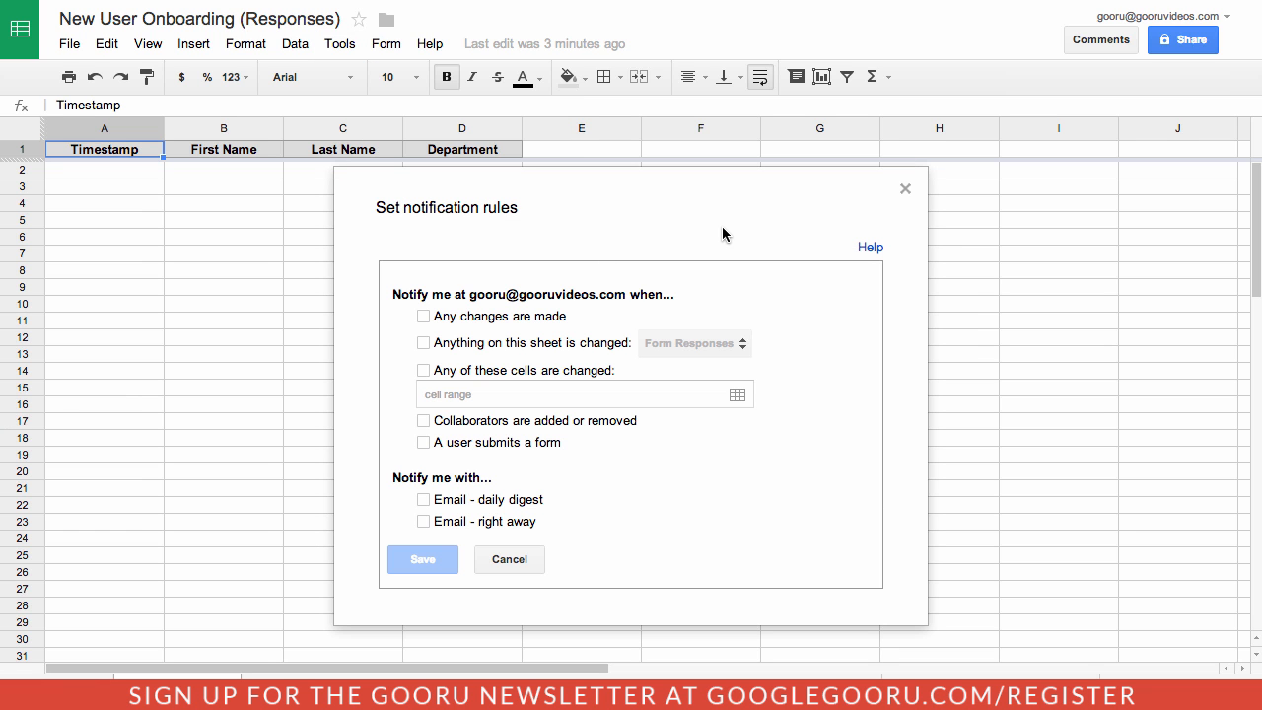
mouse_move(705, 262)
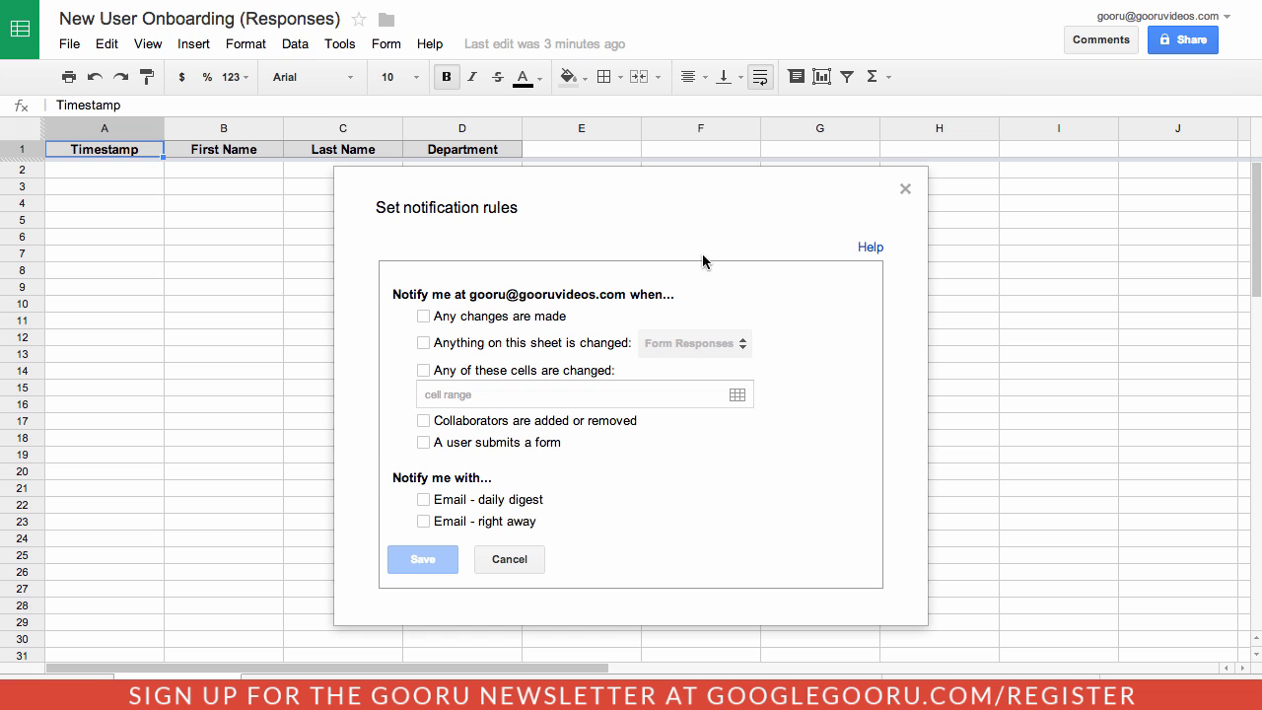
mouse_move(592, 321)
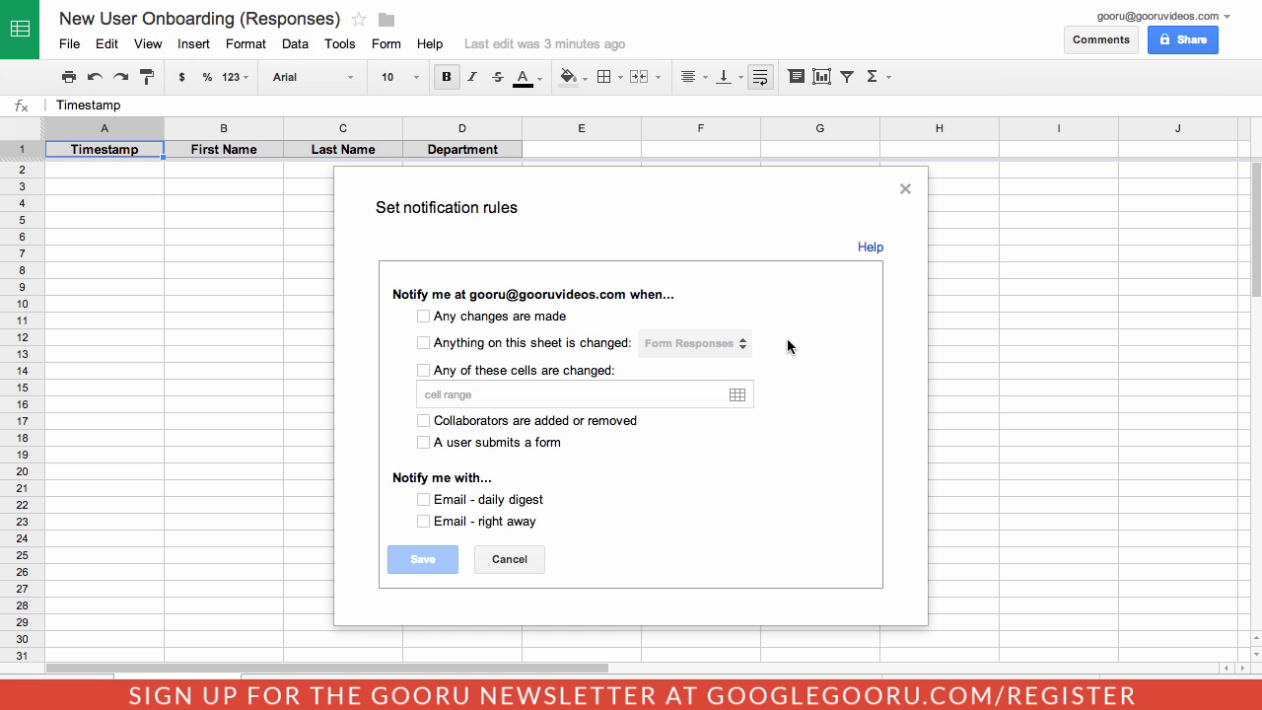
mouse_move(775, 382)
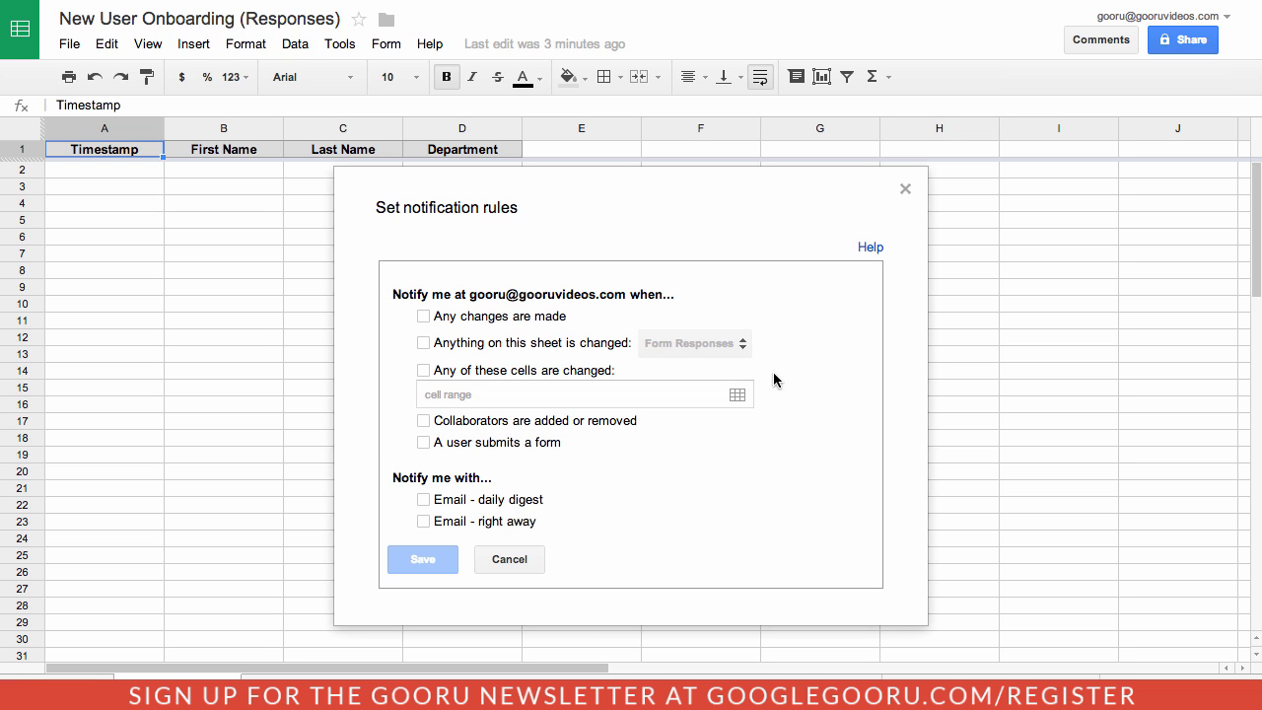
mouse_move(759, 416)
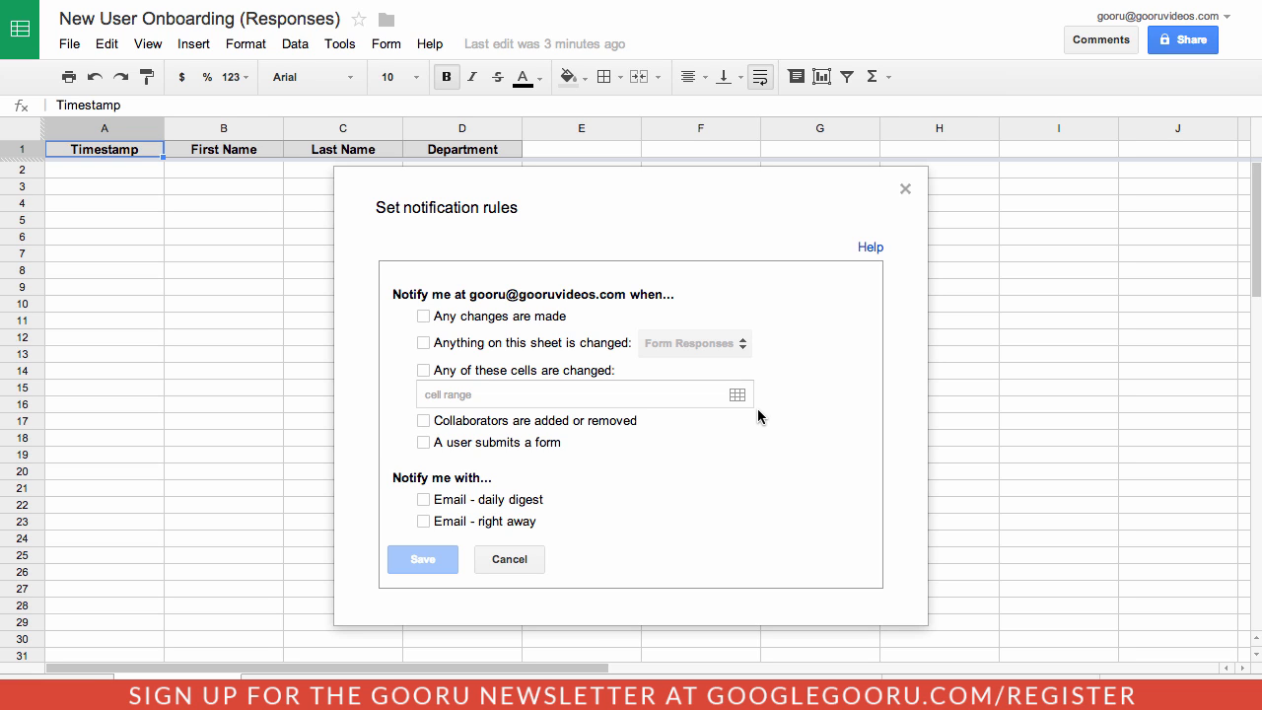
mouse_move(754, 426)
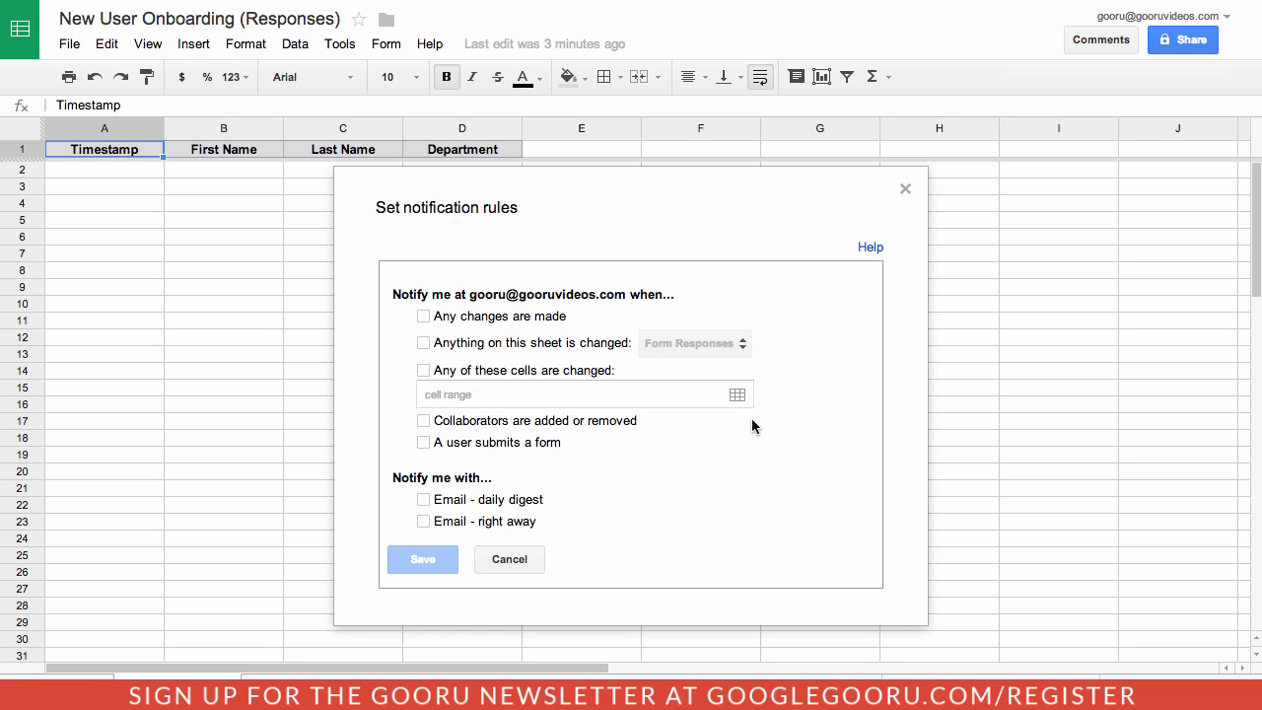
mouse_move(648, 454)
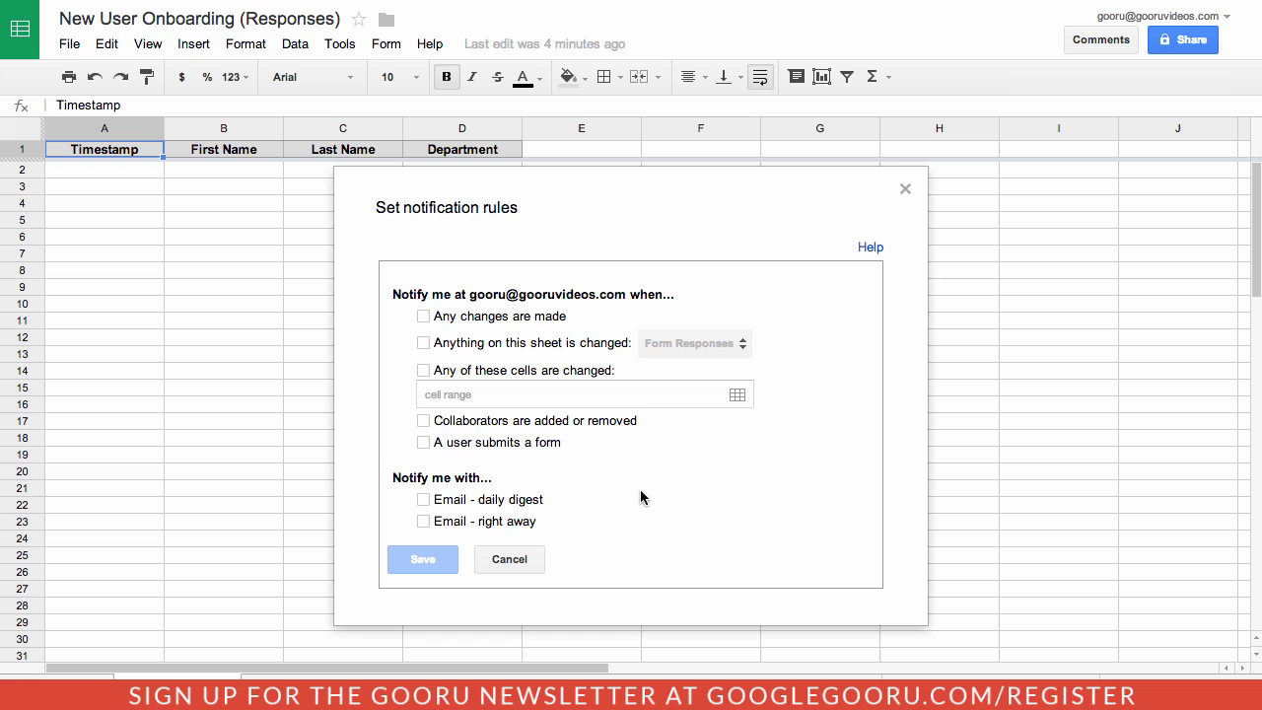
mouse_move(631, 521)
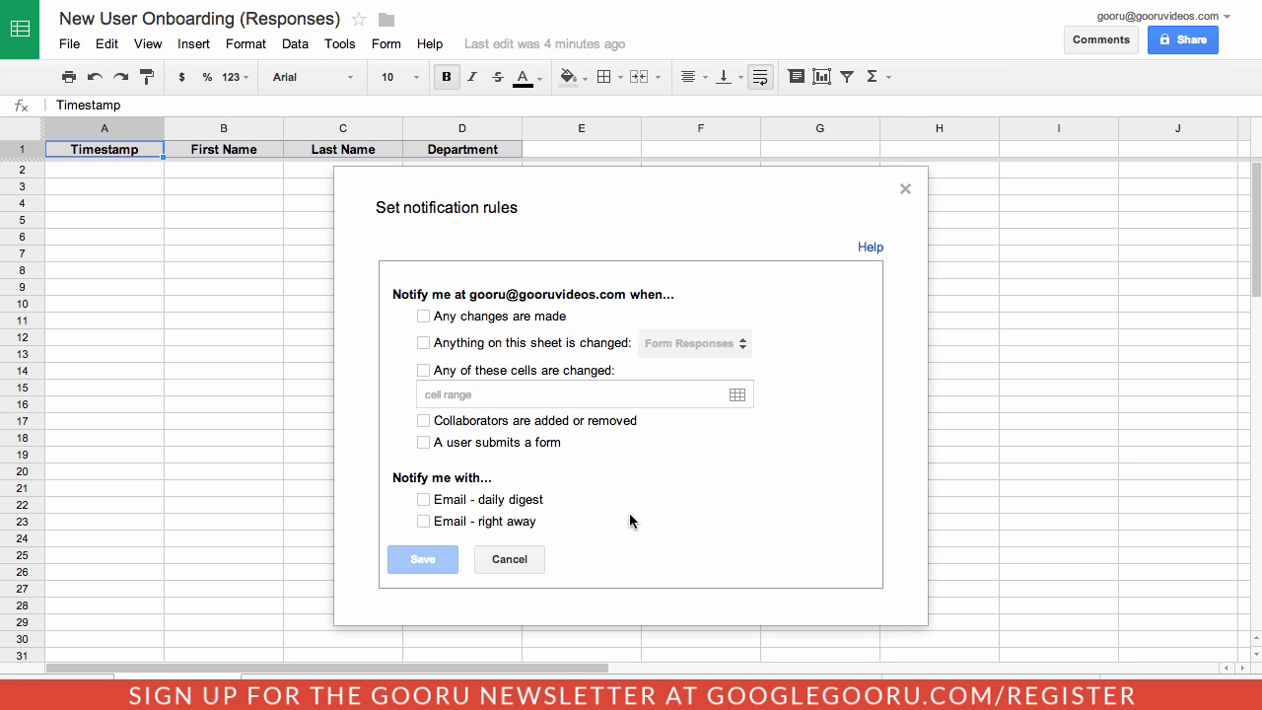
mouse_move(626, 529)
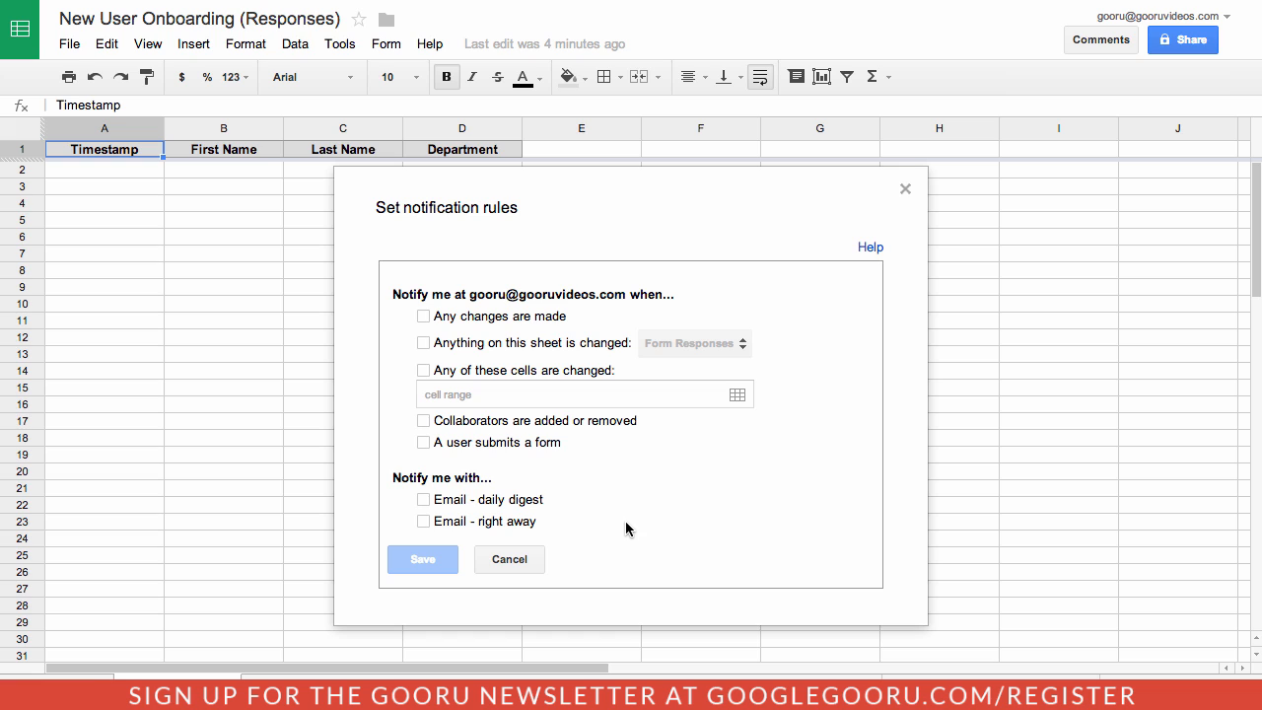
mouse_move(665, 465)
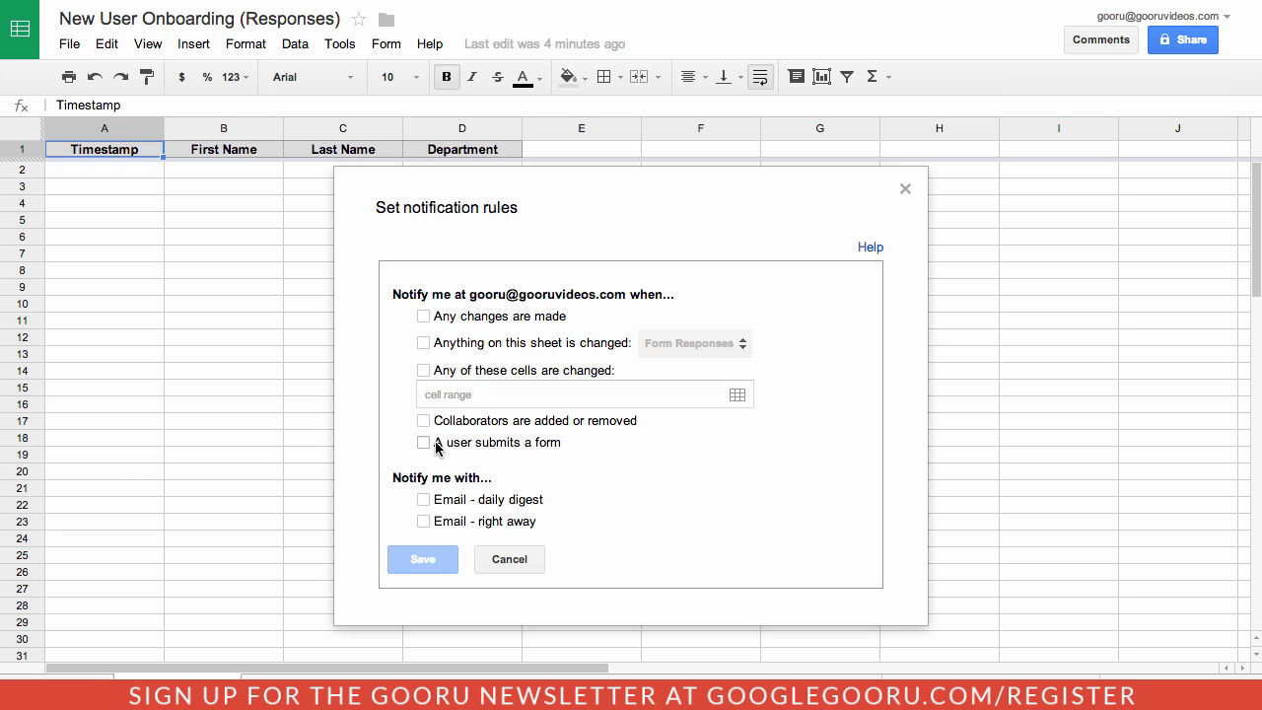
mouse_move(430, 450)
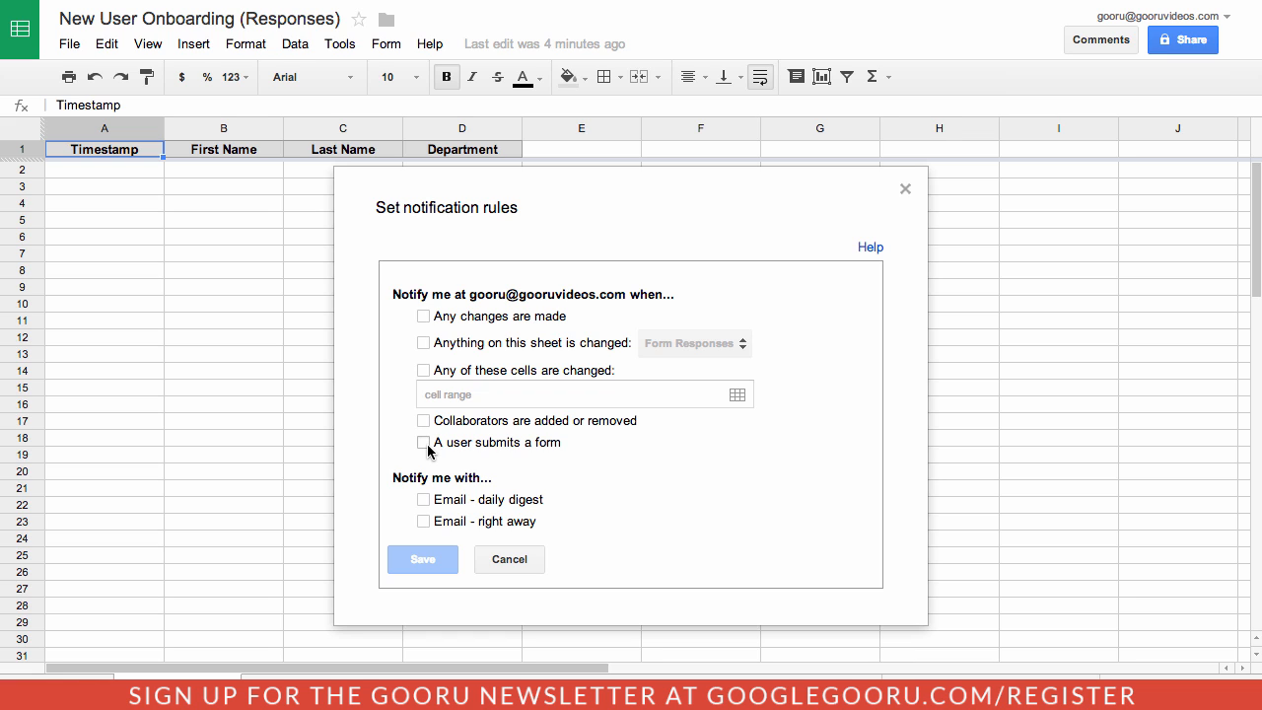
- Save a rule: when a user submits a form, email right away
click(424, 442)
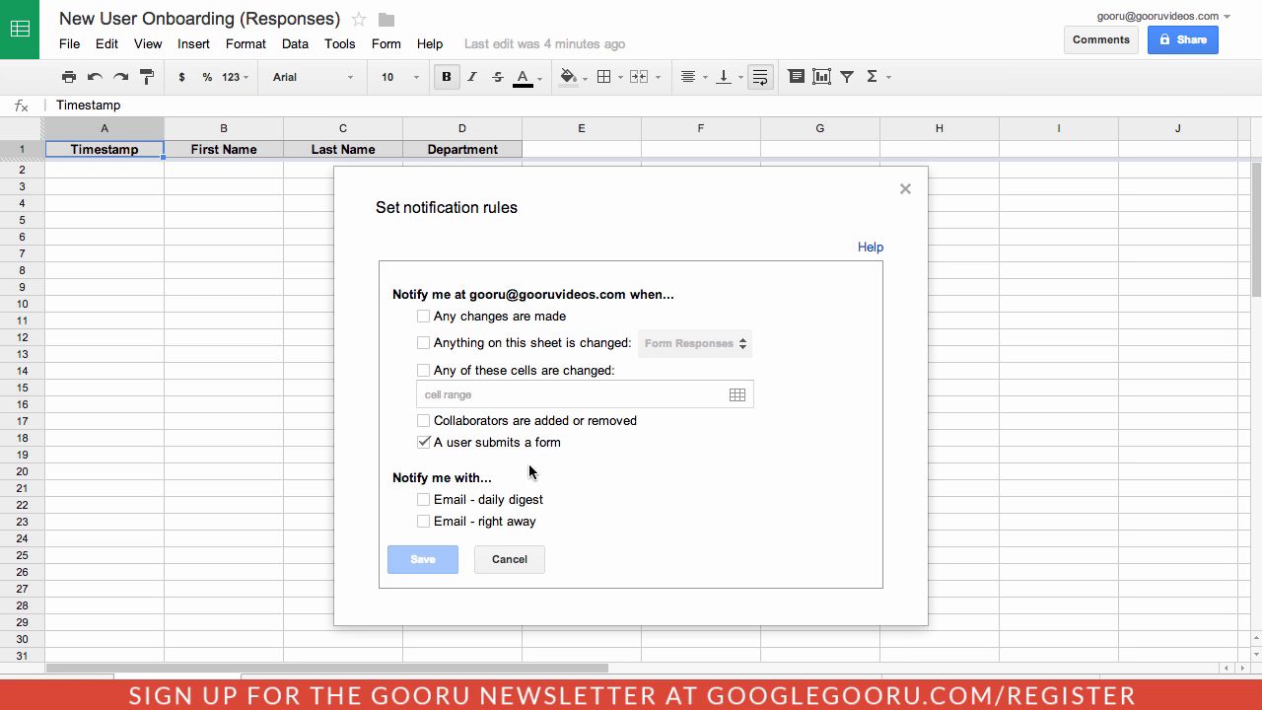
click(424, 521)
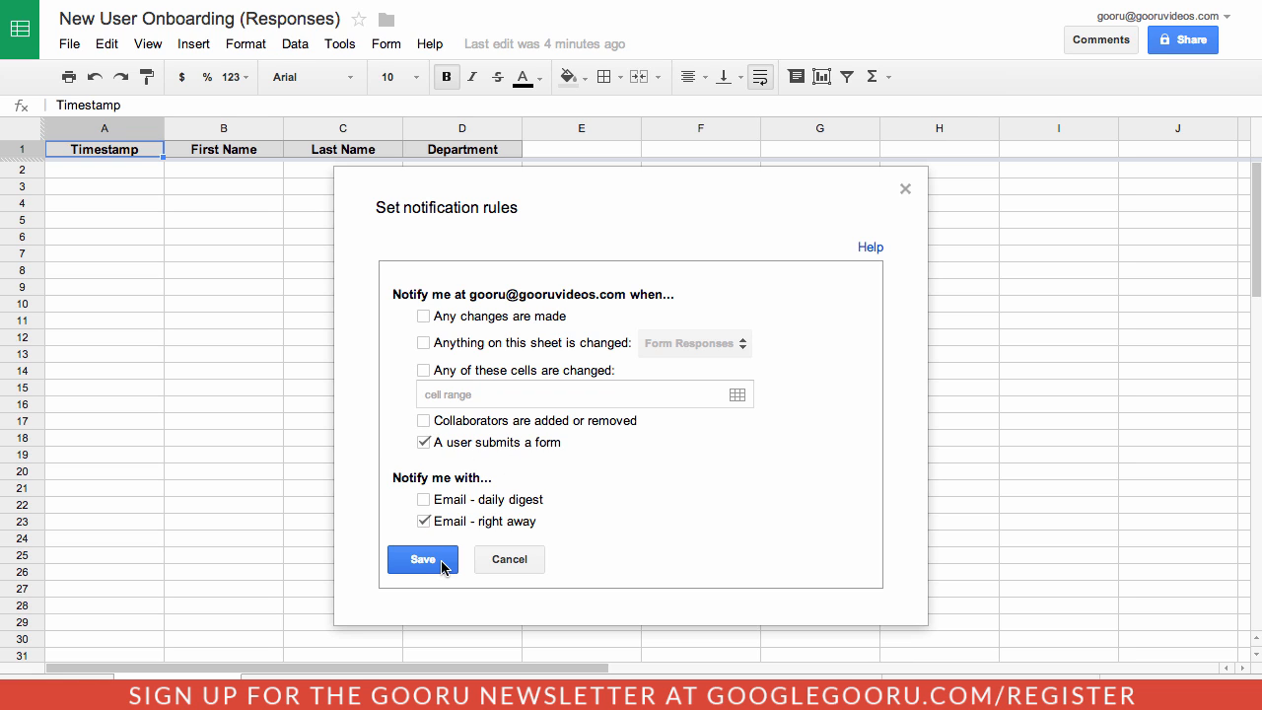
mouse_move(450, 570)
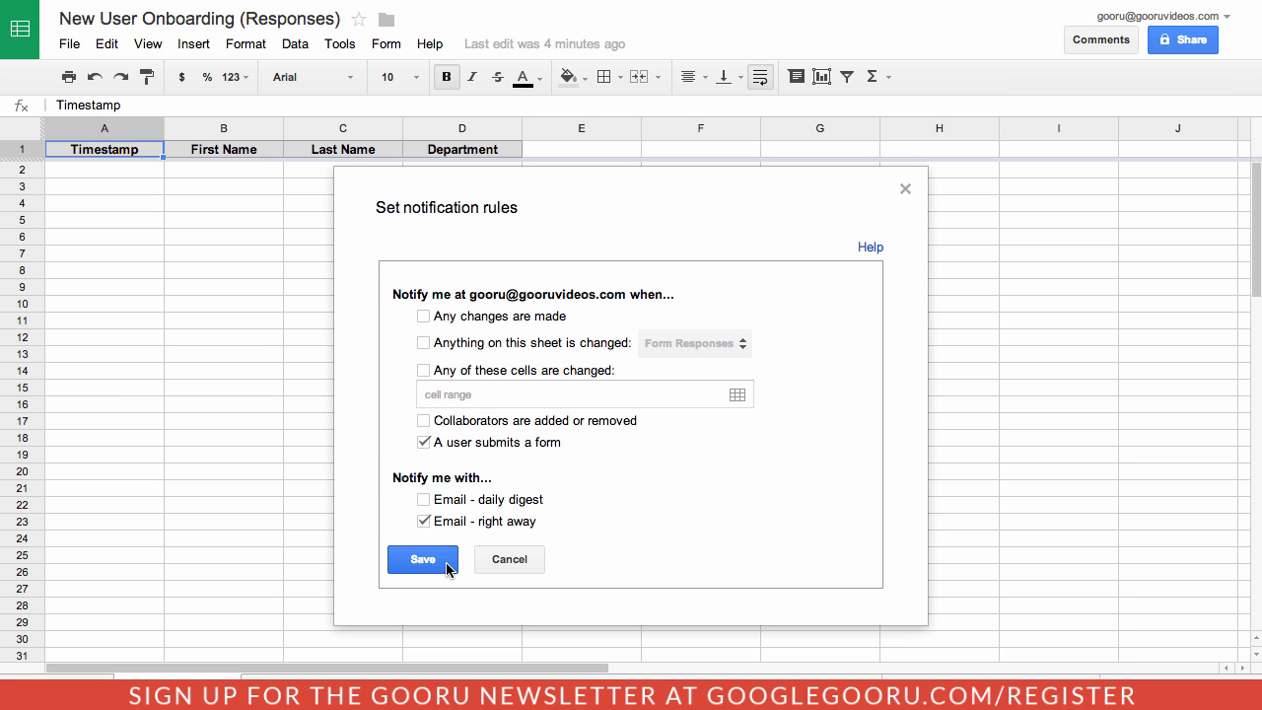
click(422, 559)
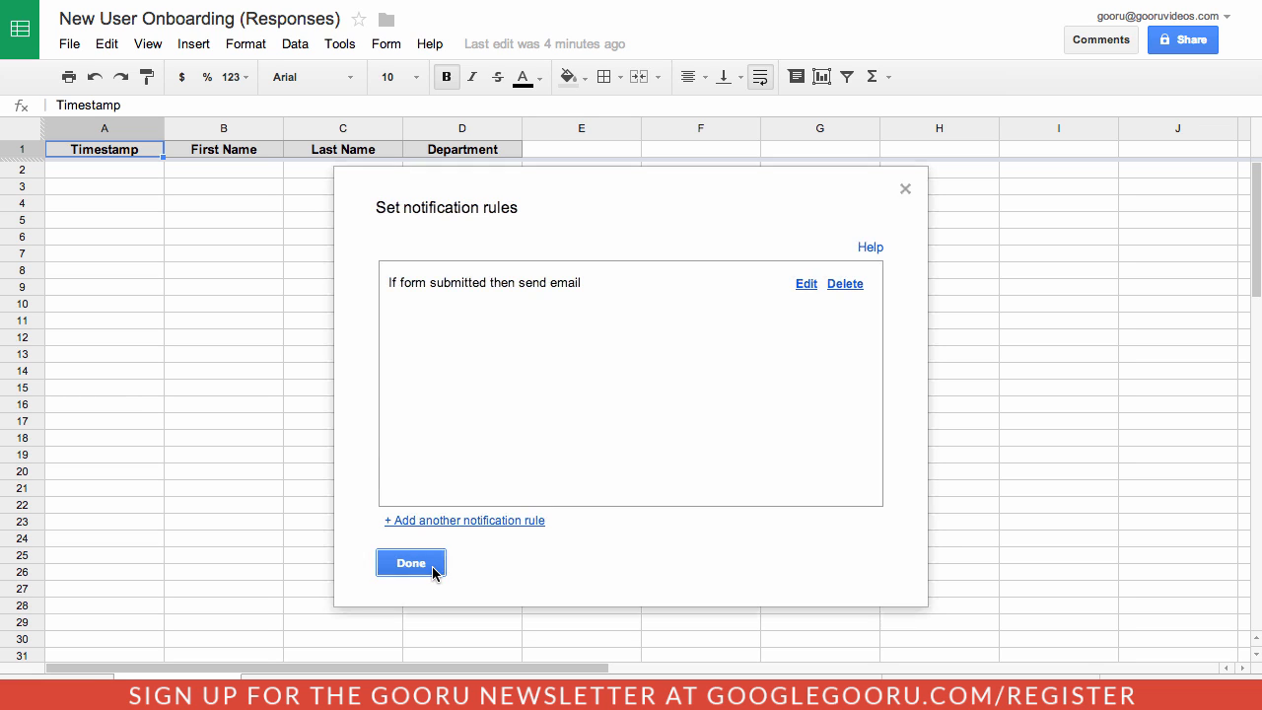
- Close the notification rules dialog with Done
click(411, 563)
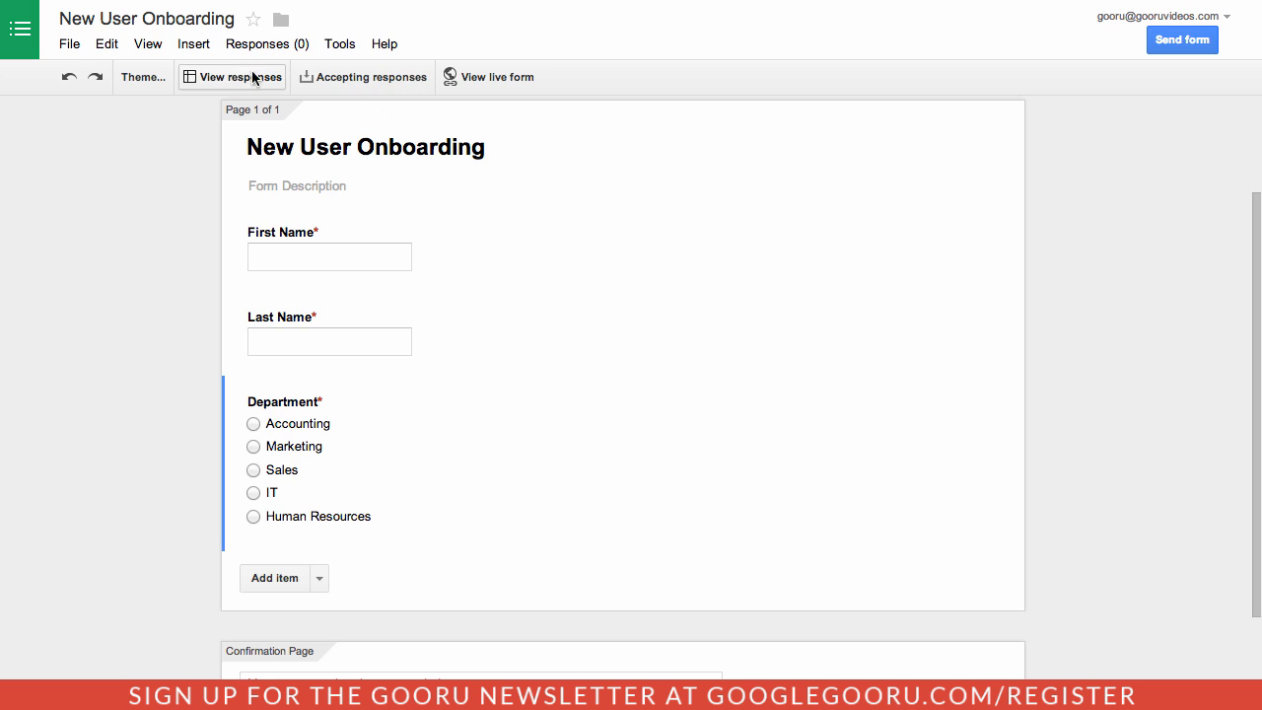
- Submit a live-form test response for Google Gooru in the IT department
click(496, 77)
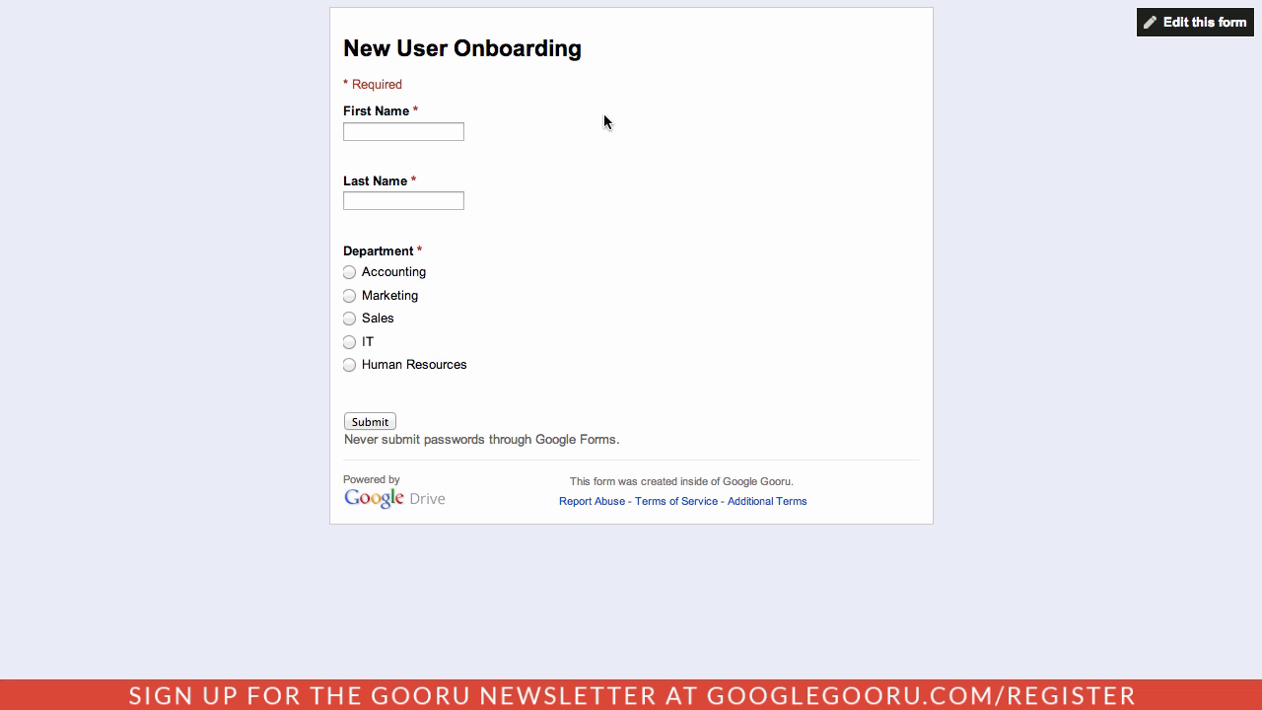
mouse_move(538, 116)
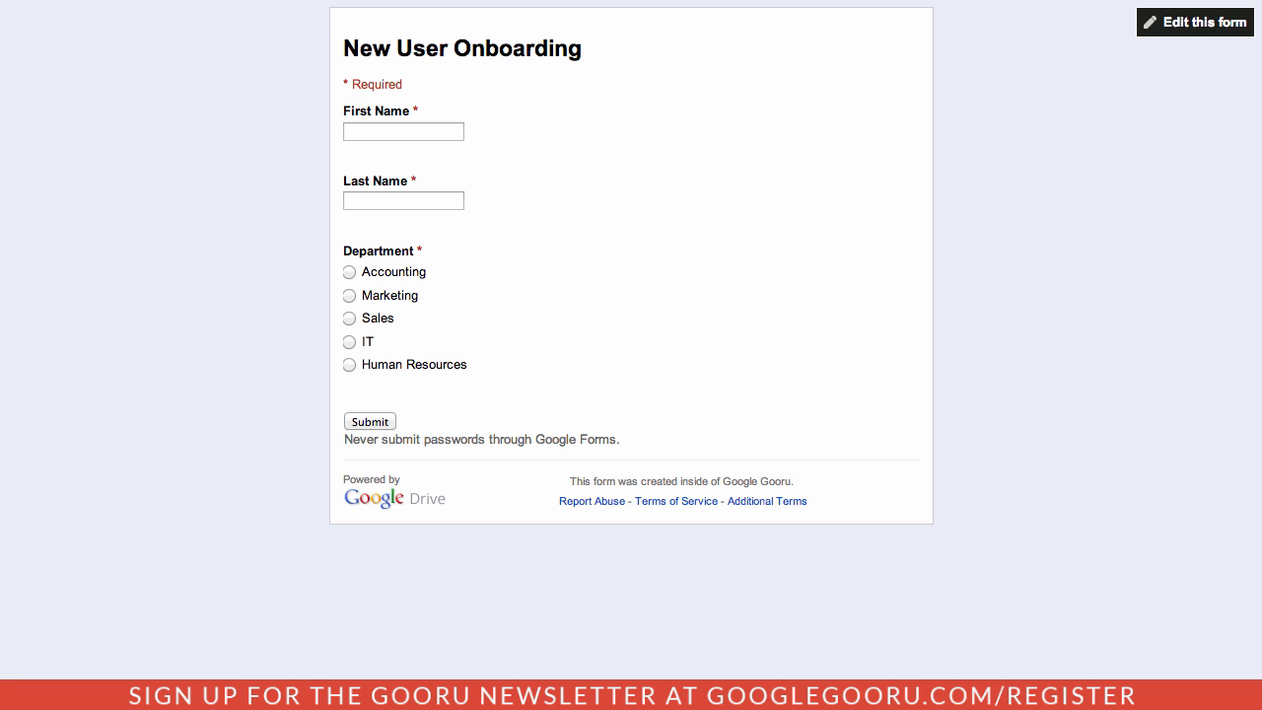
text(C)
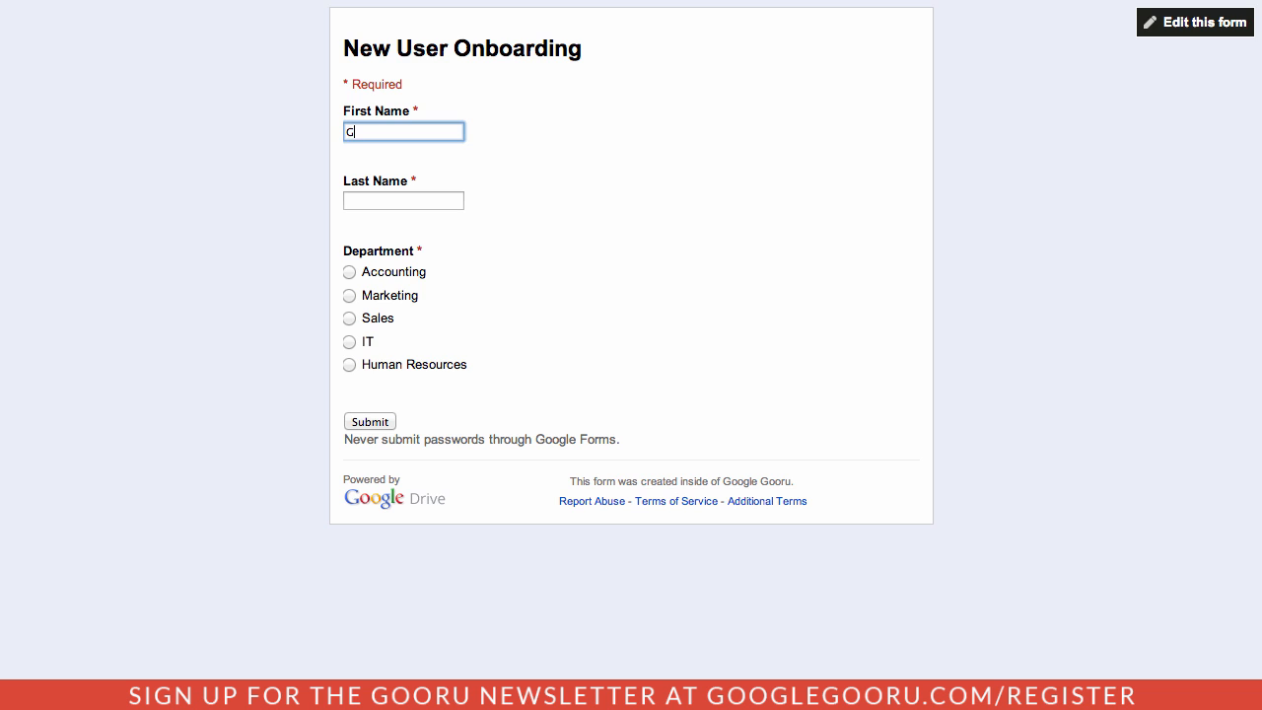
text(Gooru)
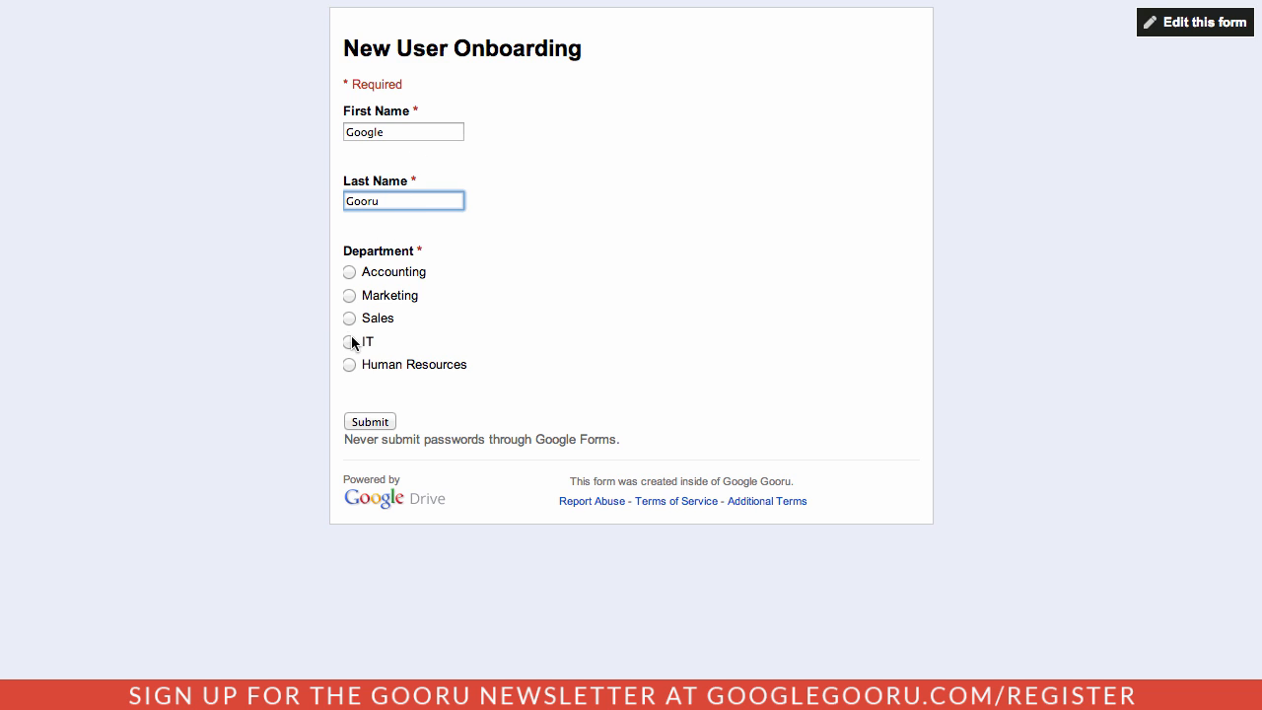
click(350, 341)
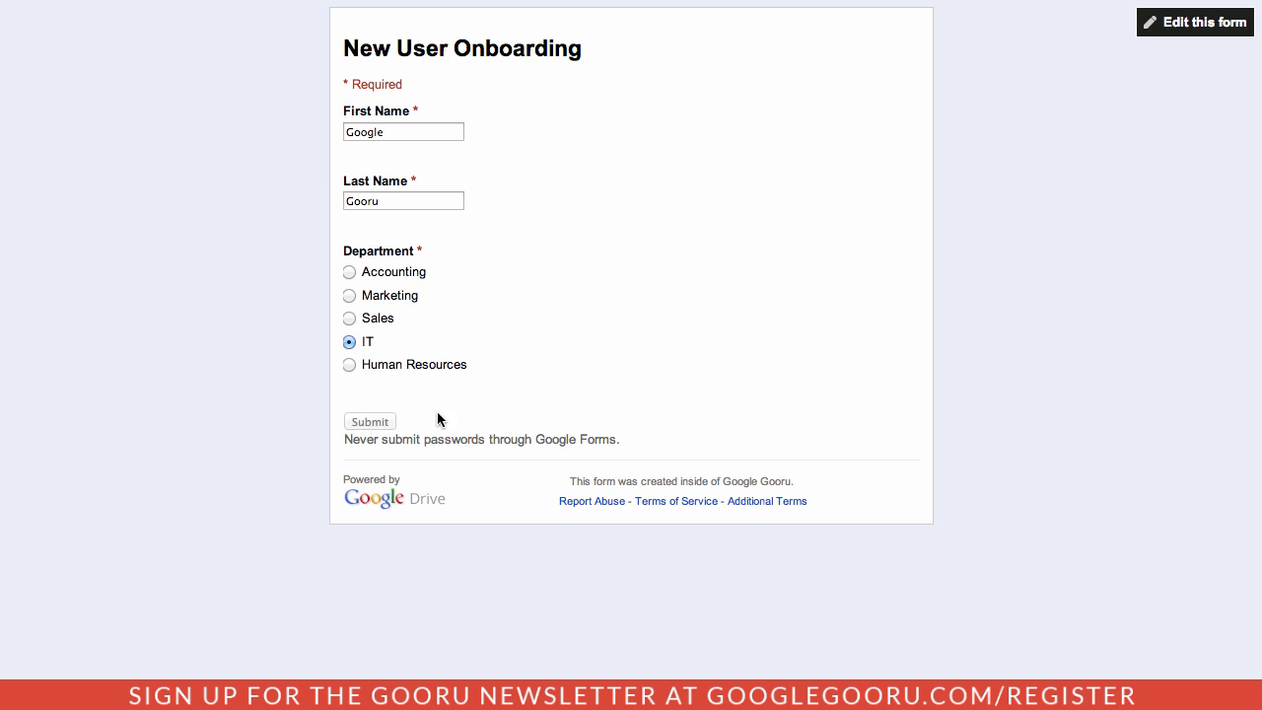
click(369, 421)
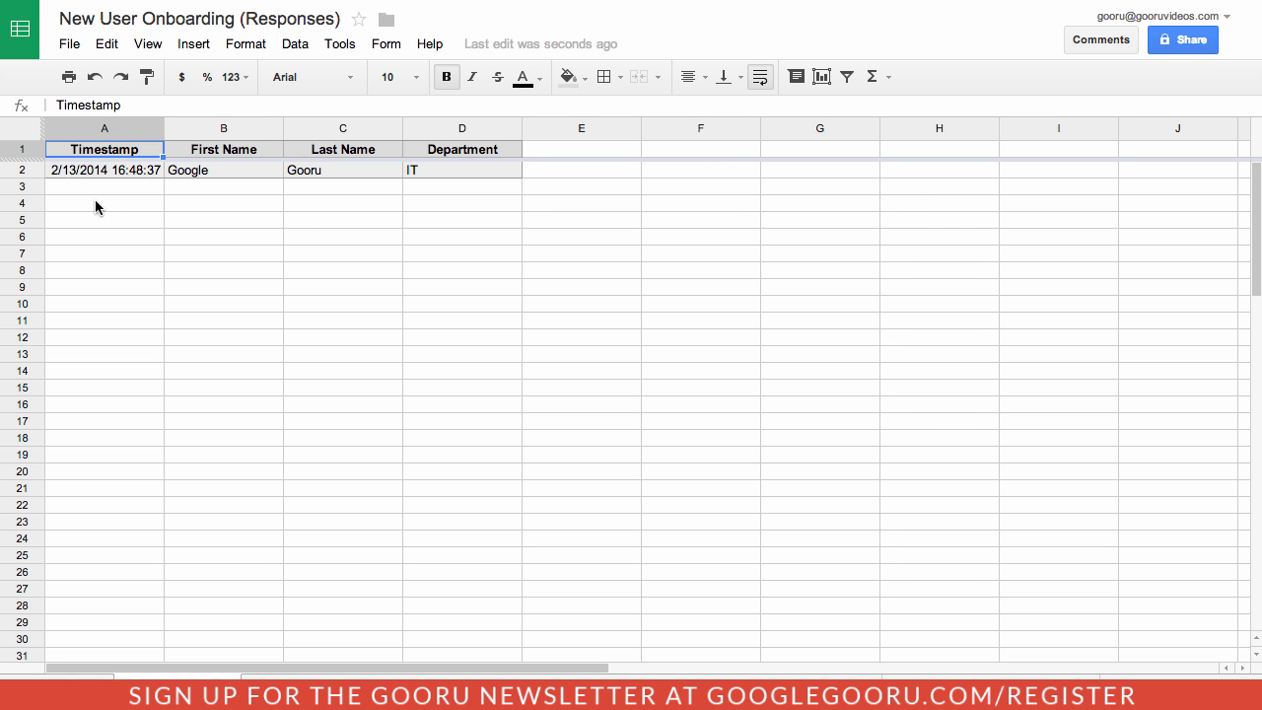
mouse_move(511, 209)
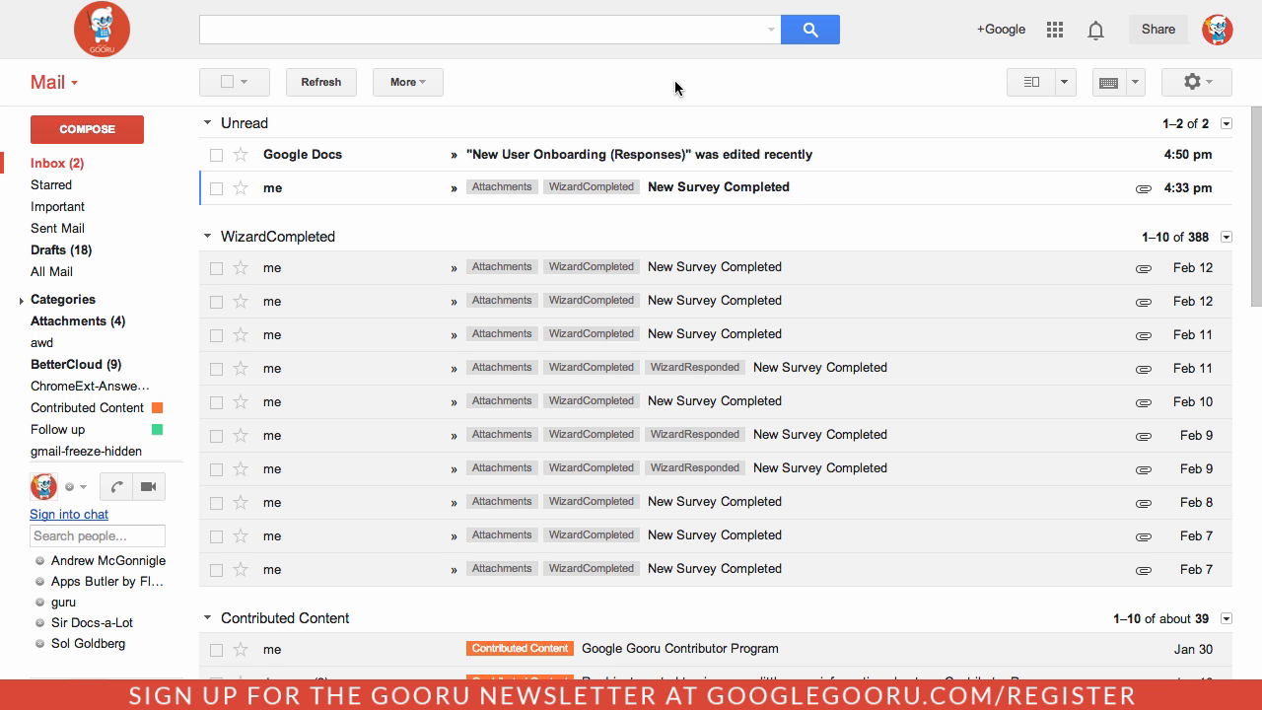
mouse_move(816, 149)
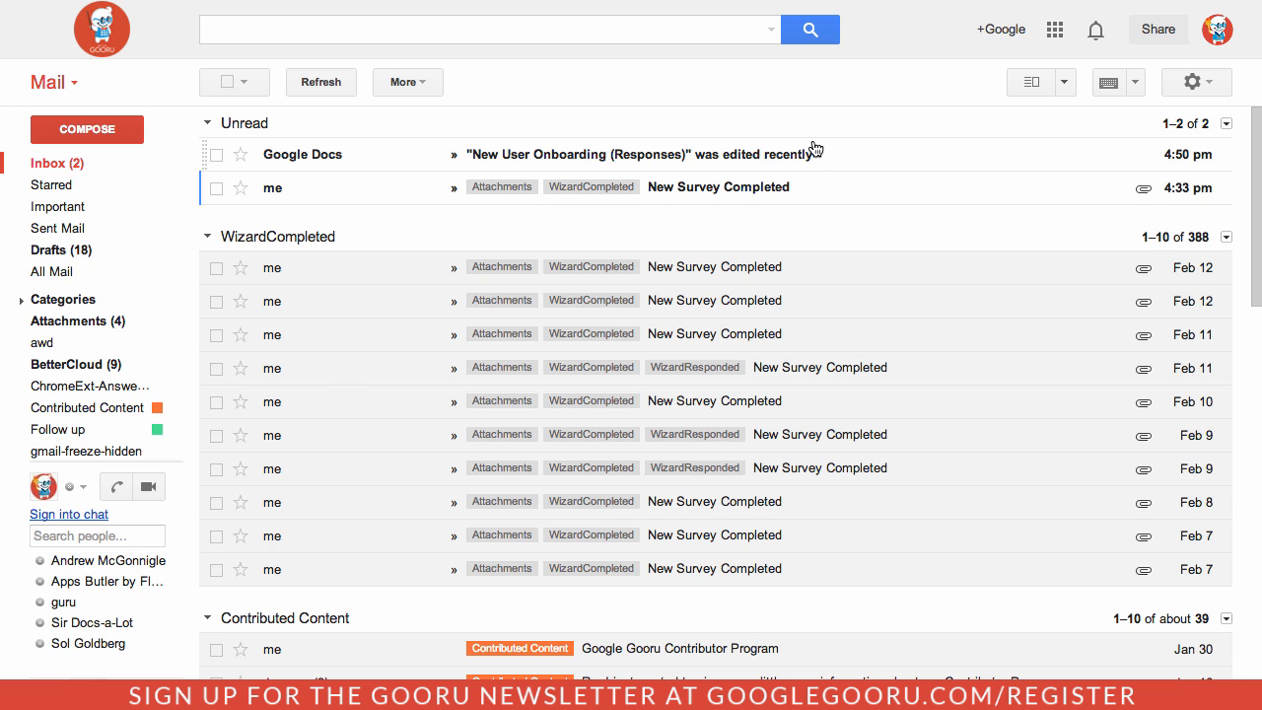
mouse_move(852, 154)
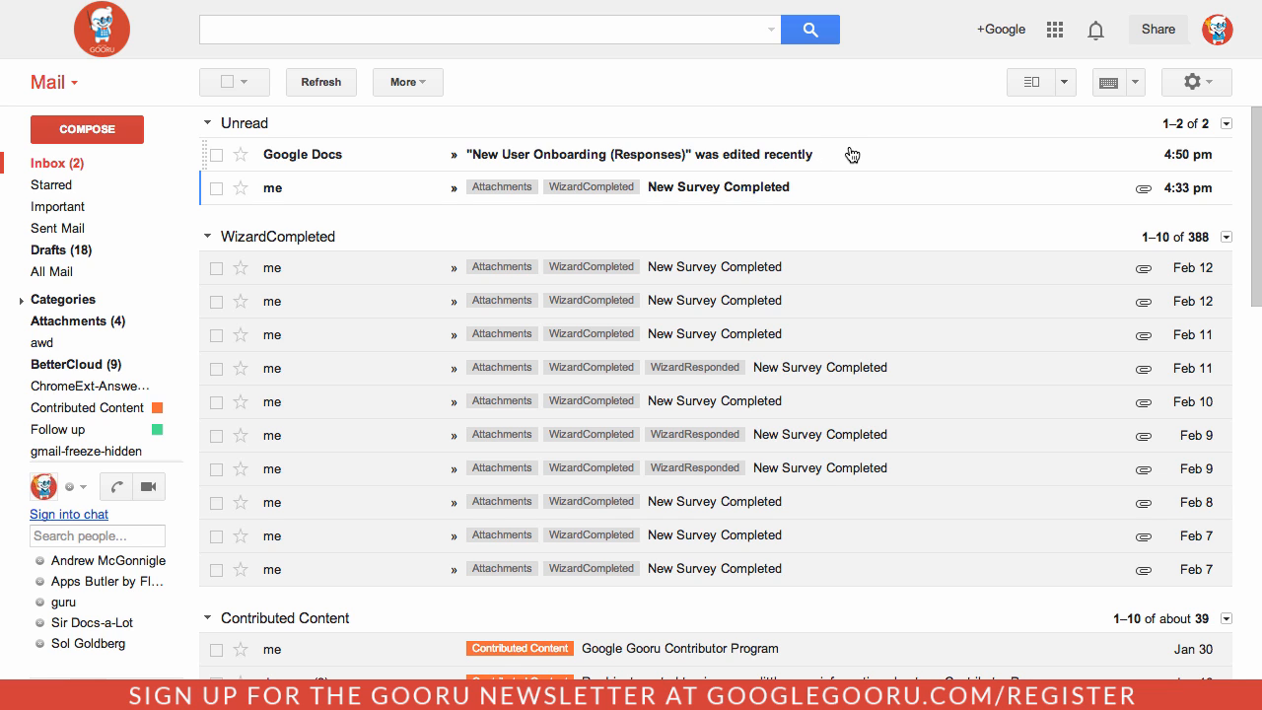
- Open the 'New User Onboarding (Responses) was edited recently' email and follow its link to the sheet
click(640, 154)
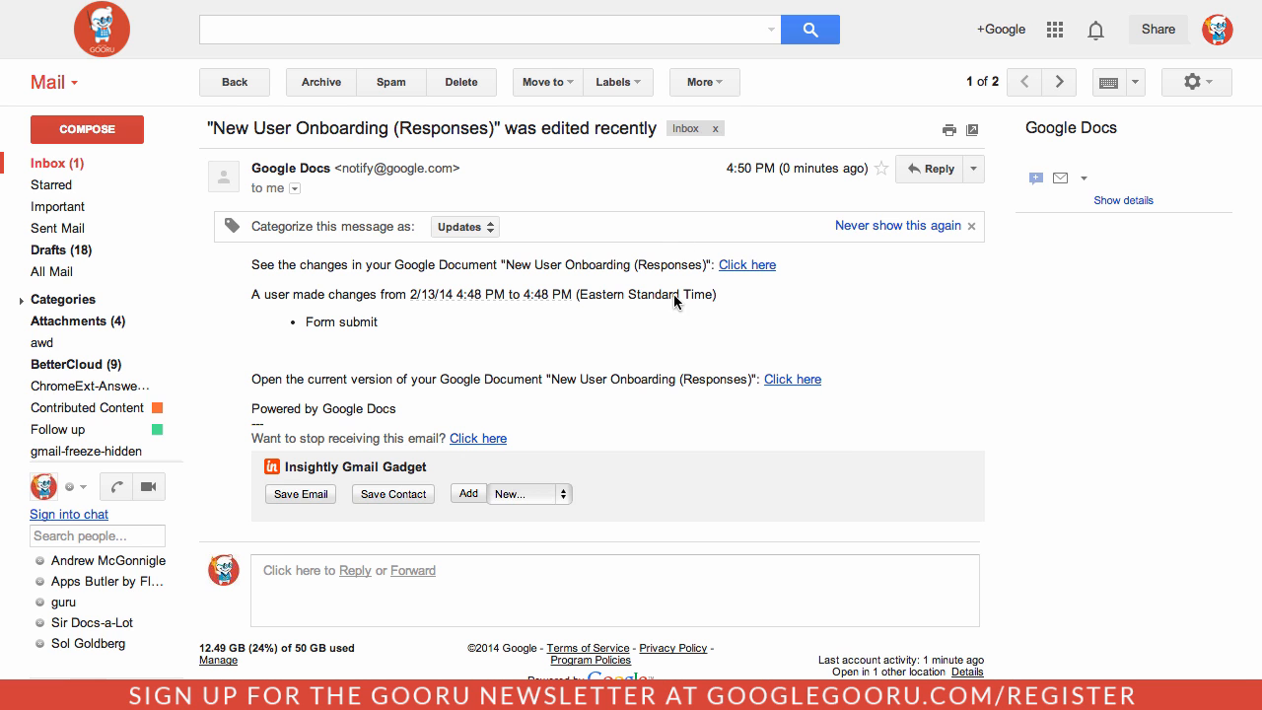
mouse_move(819, 382)
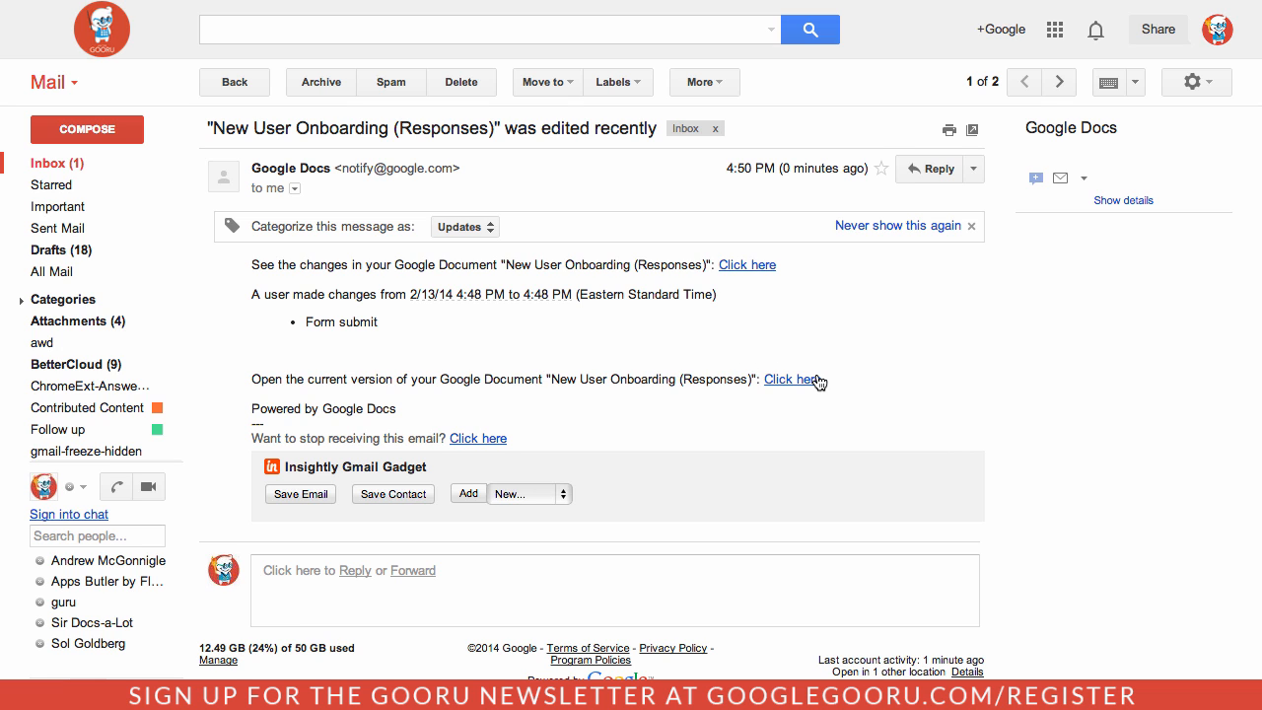
click(790, 380)
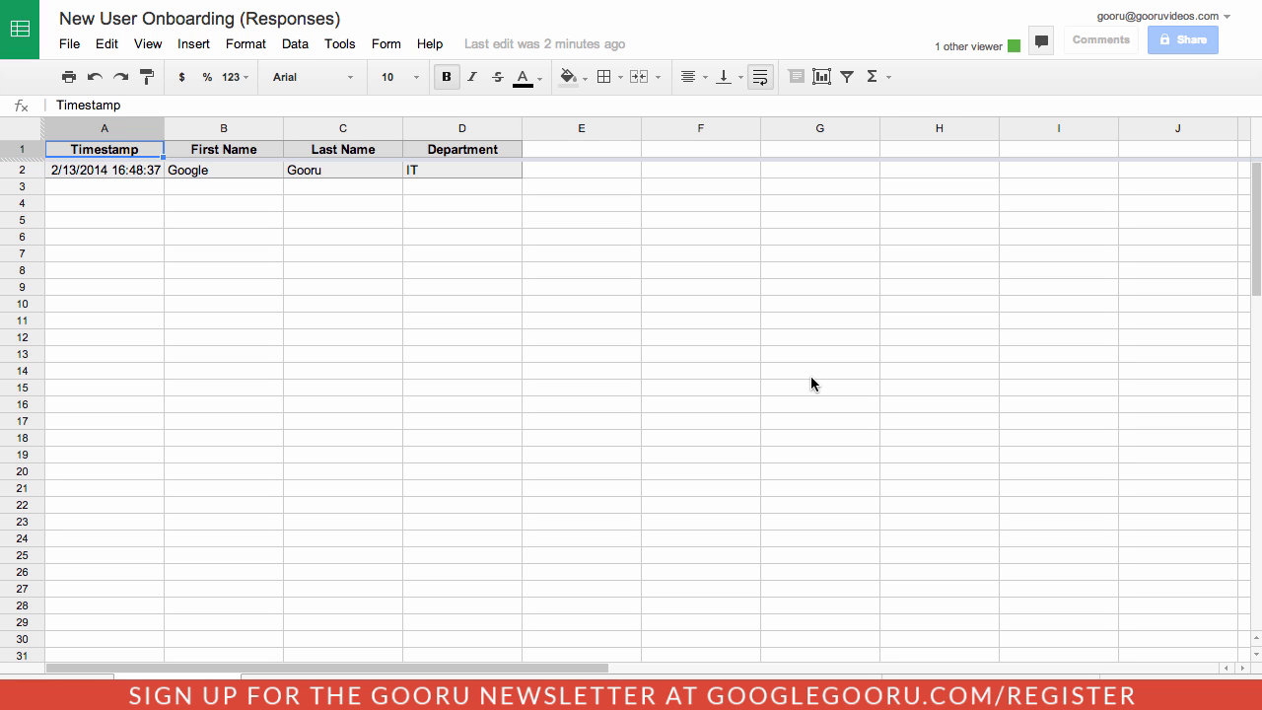